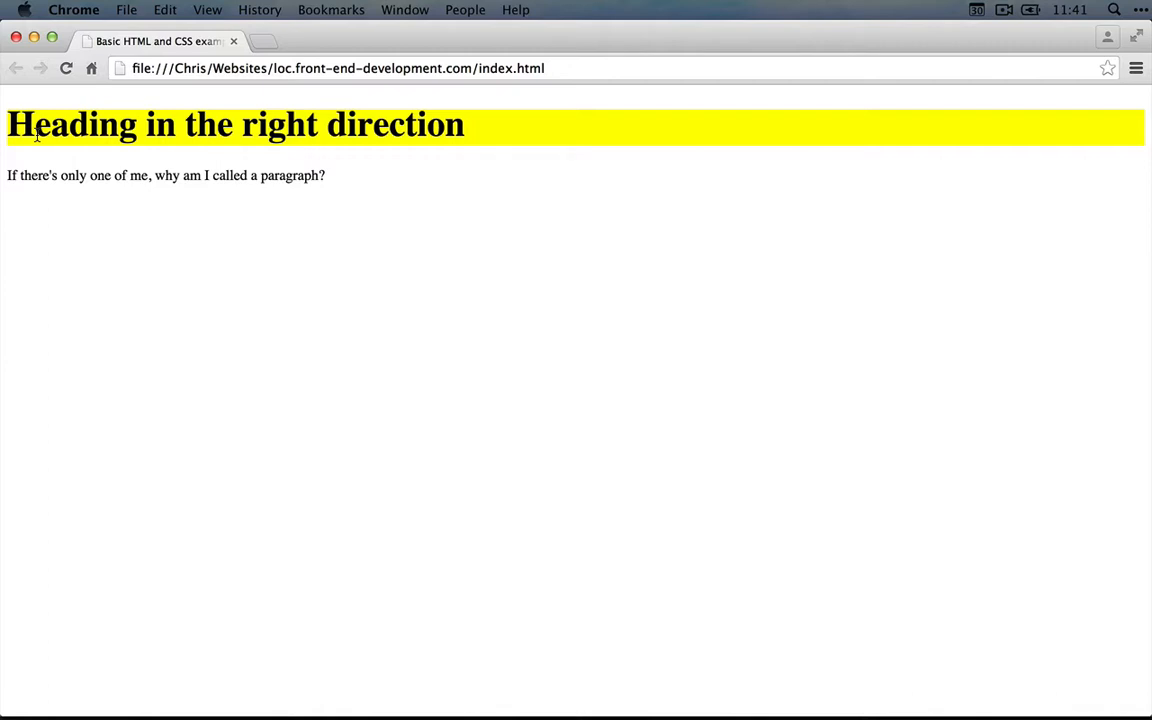
pyautogui.moveTo(103, 143)
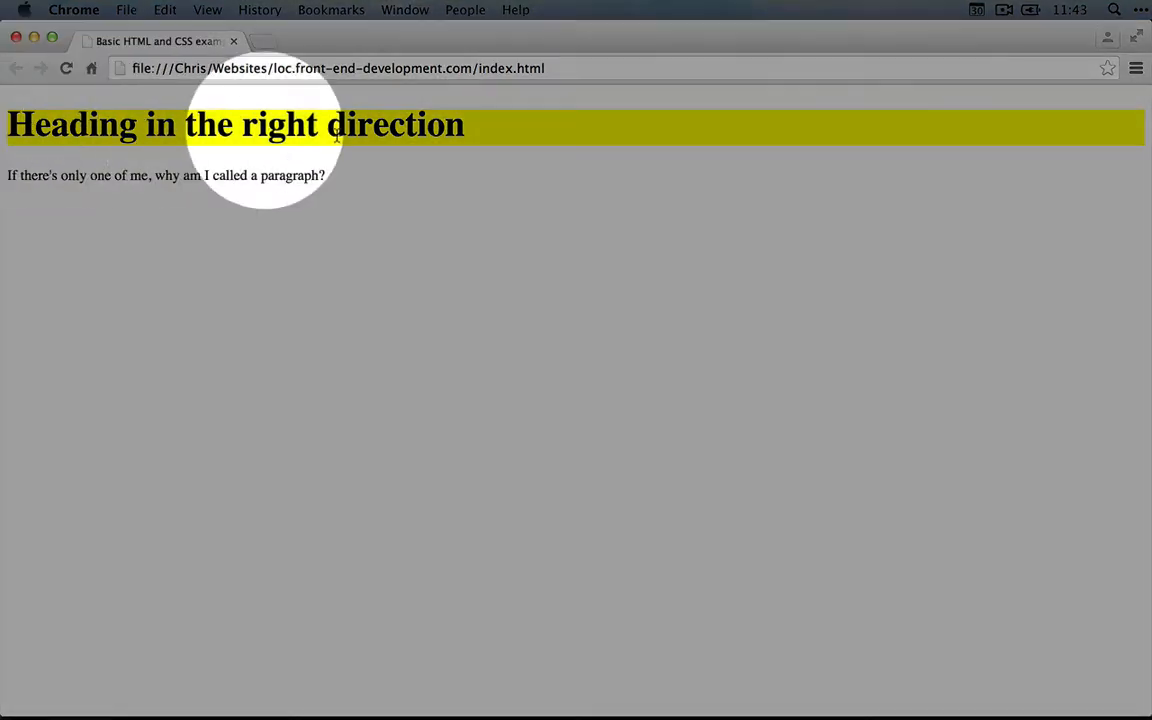
pyautogui.moveTo(50, 180)
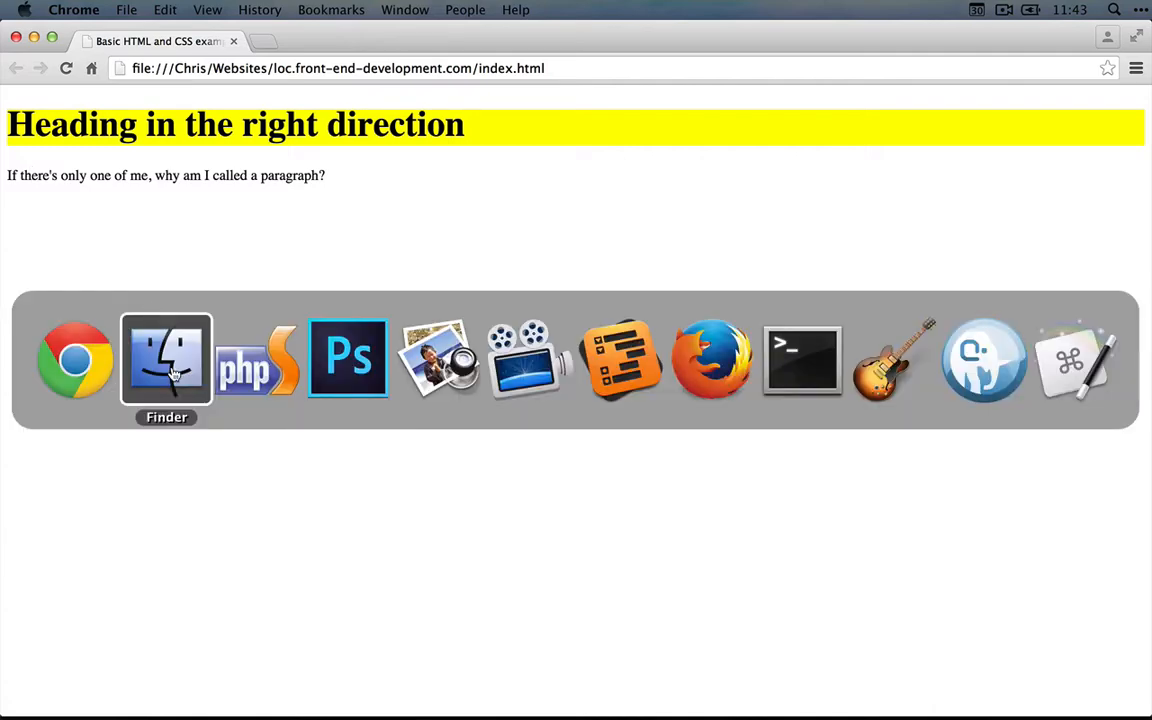
# In Finder's Part 1 Steps folder, select the 04.index.html.using-divs.step file.
pyautogui.click(166, 360)
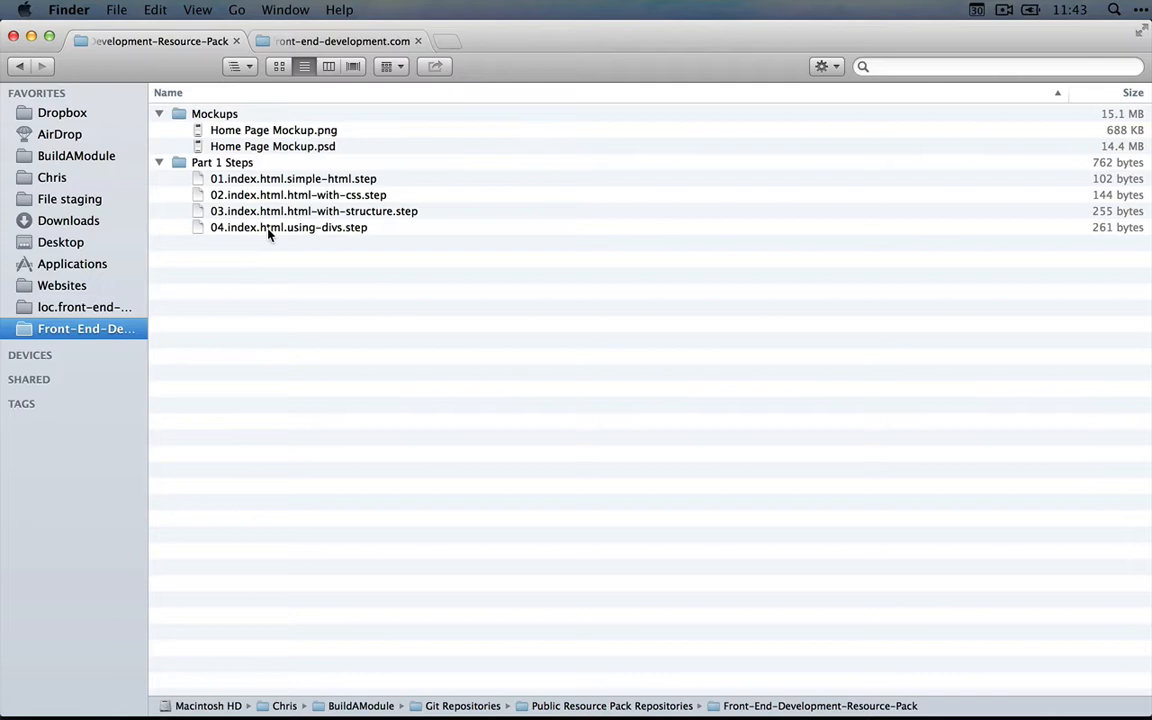
pyautogui.click(256, 360)
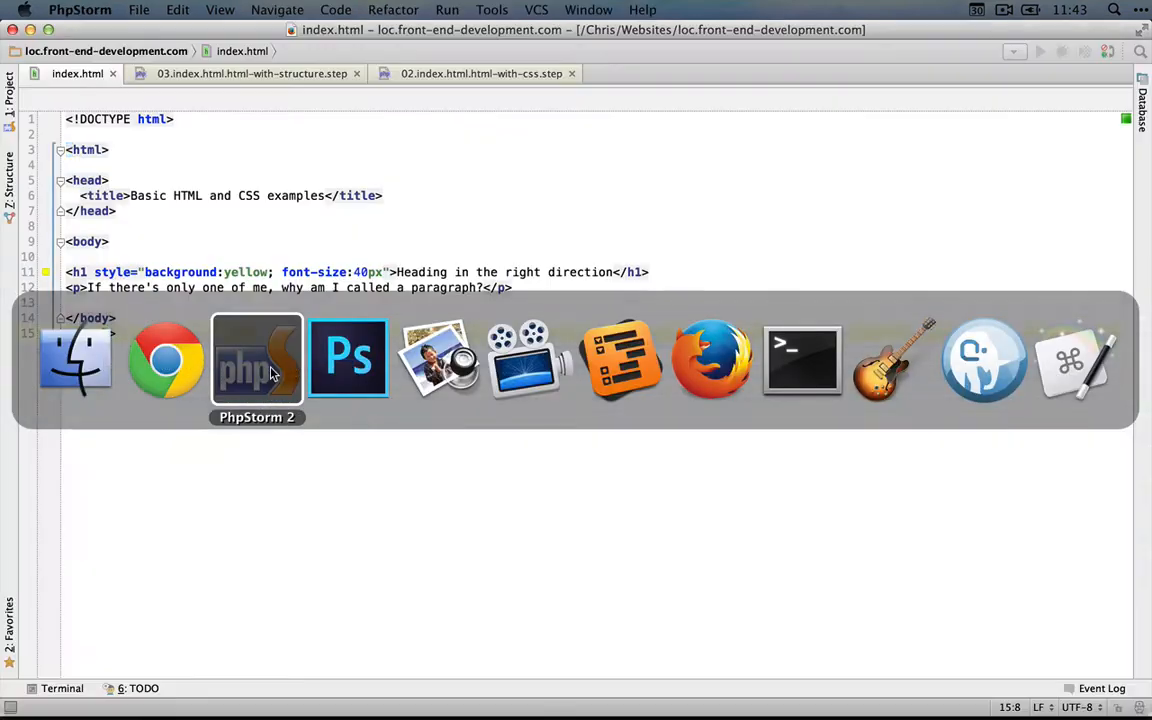
# Copy the using-divs step code from a side-by-side split and paste it over index.html.
pyautogui.rightClick(230, 73)
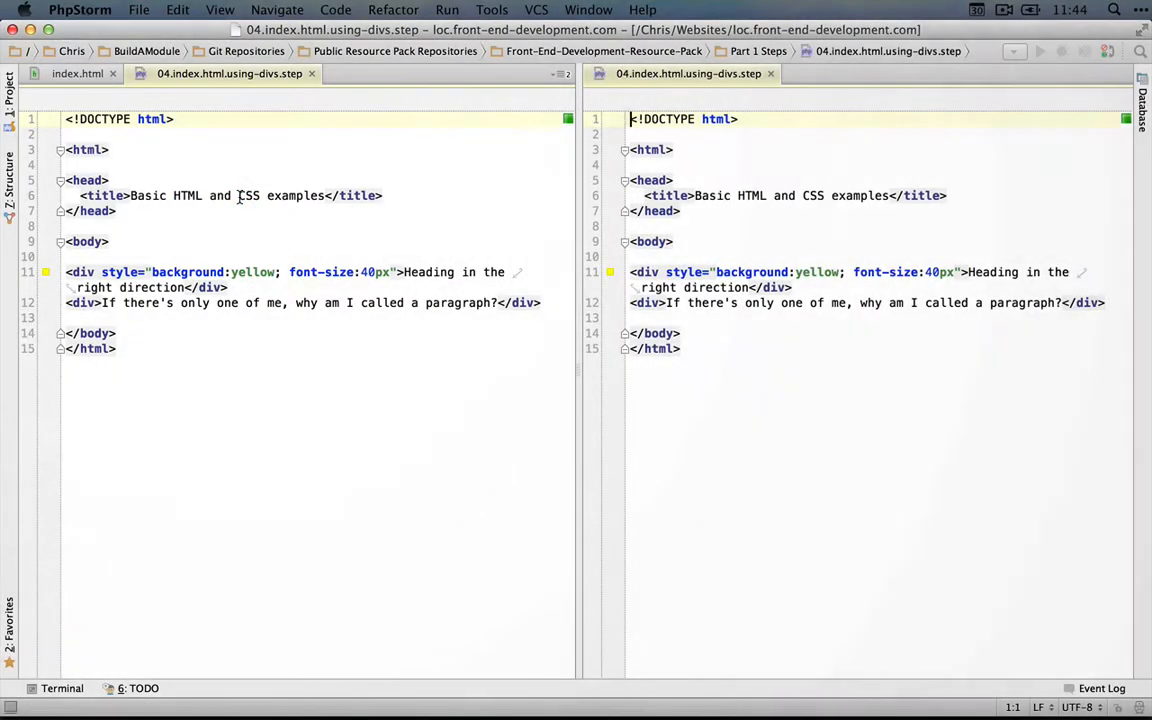
pyautogui.click(77, 73)
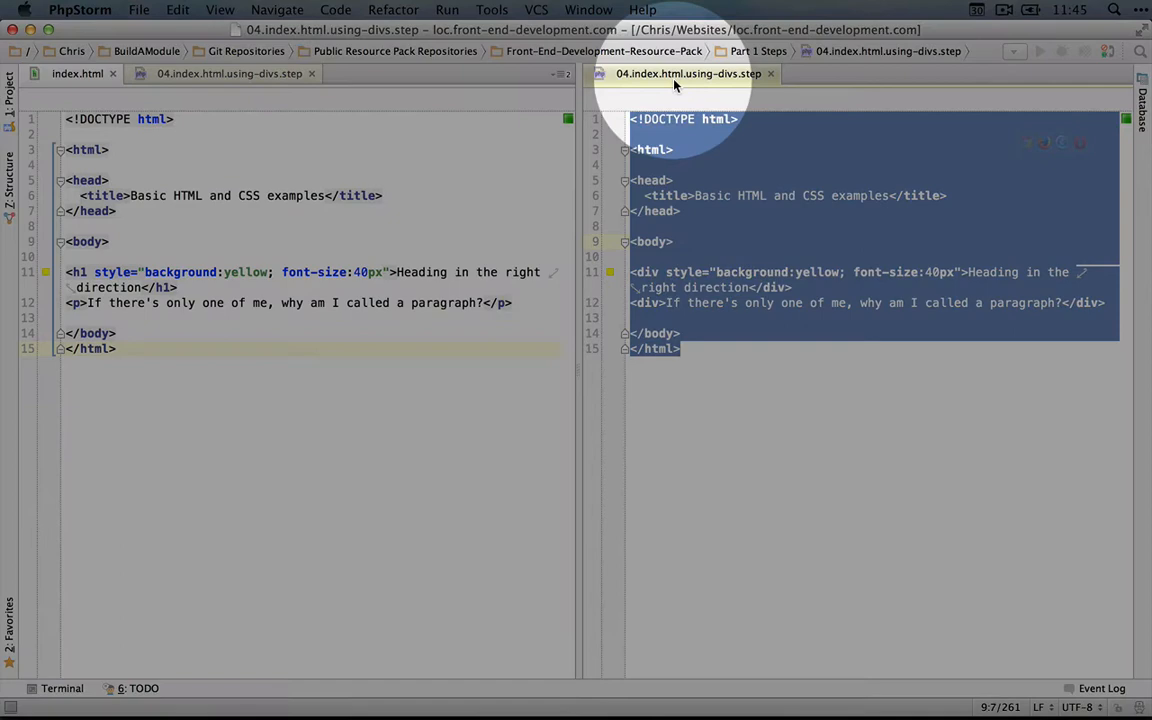
pyautogui.click(77, 73)
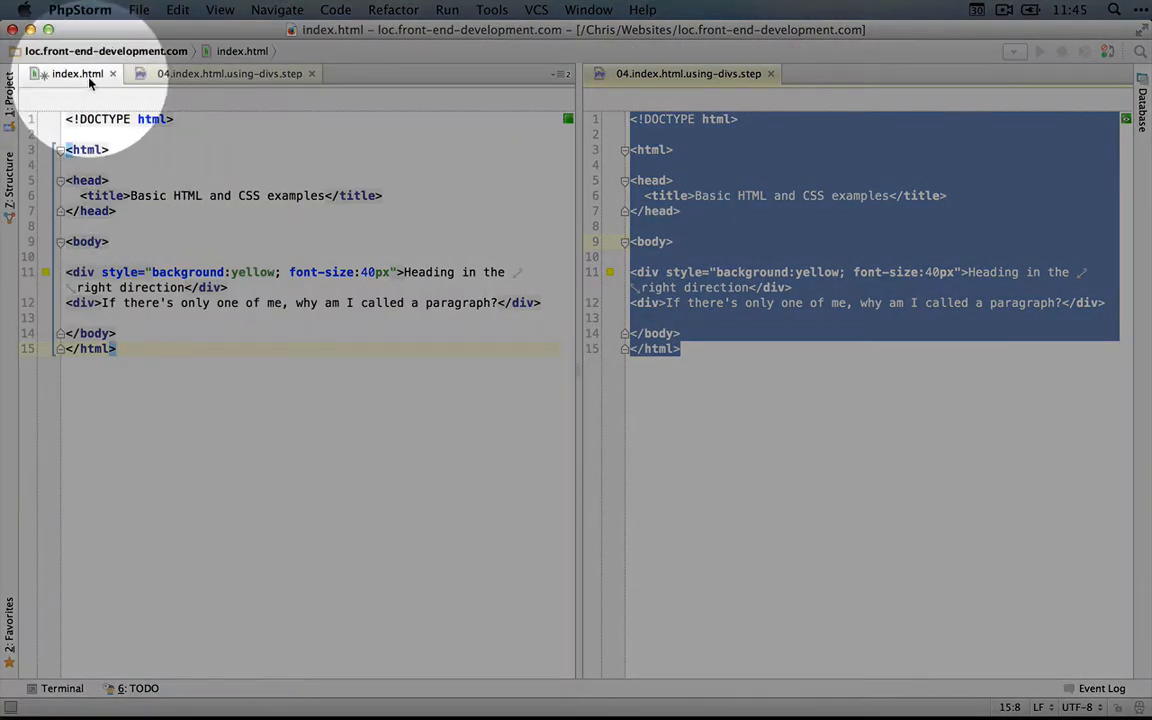
pyautogui.moveTo(166, 360)
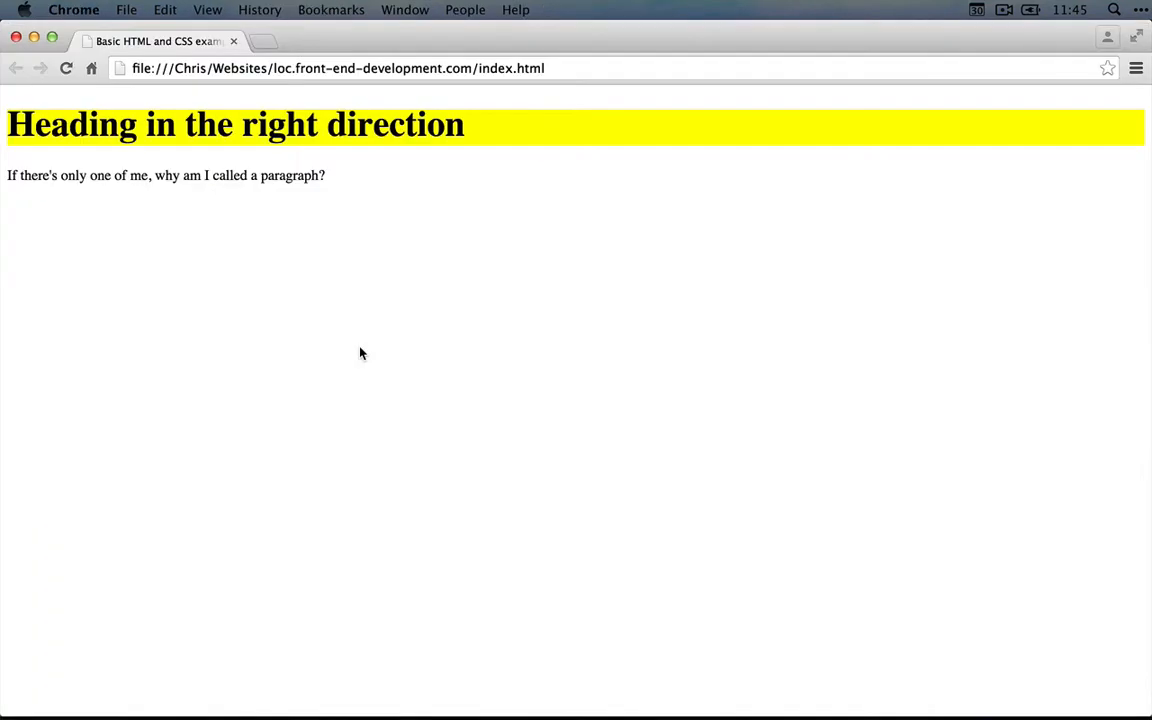
pyautogui.moveTo(243, 267)
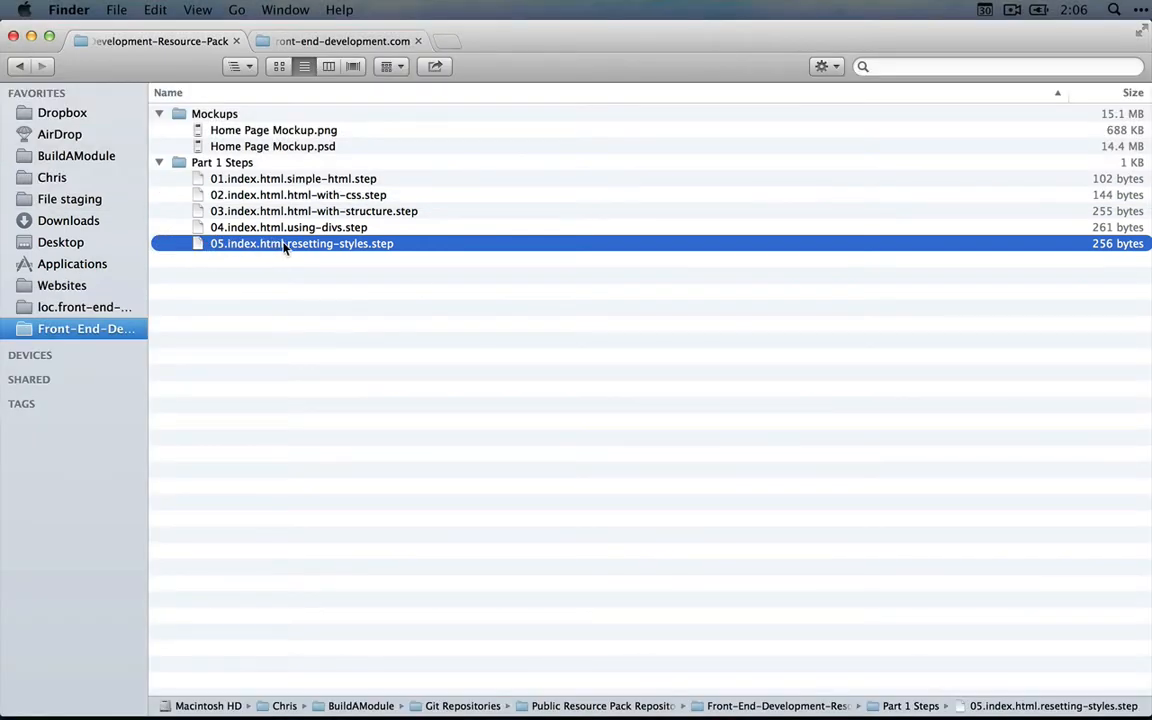
# Open 05.index.html.resetting-styles.step from the Finder list.
pyautogui.doubleClick(301, 243)
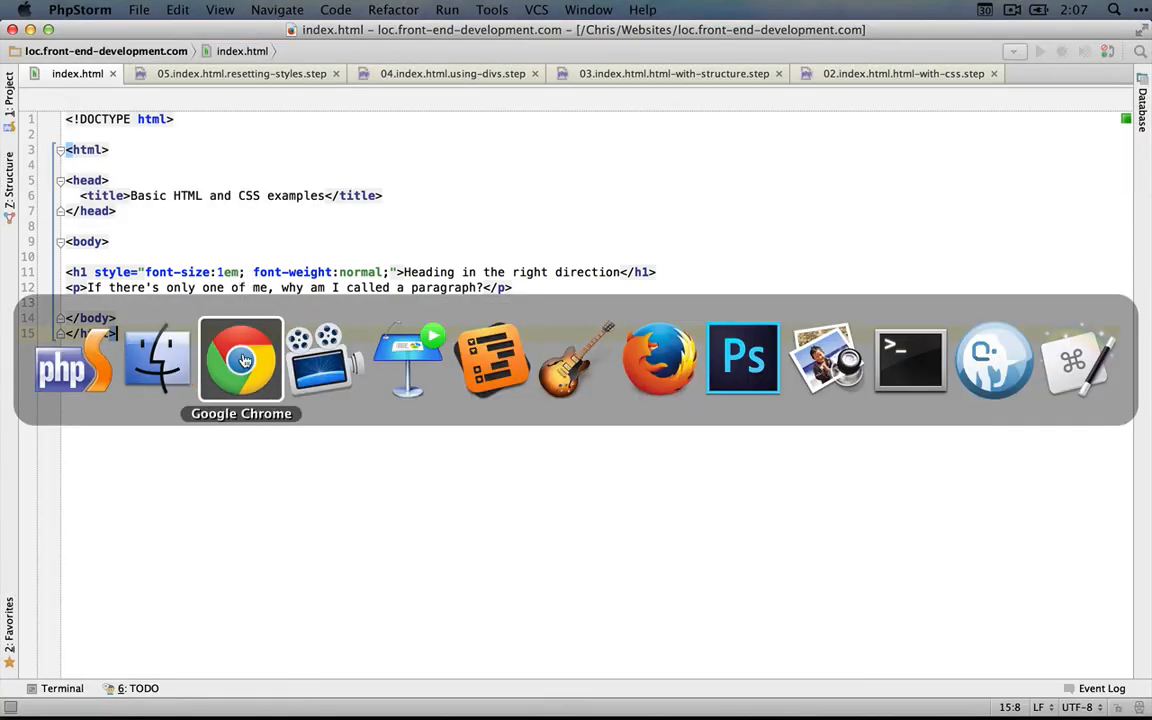
# Switch to Google Chrome to see the h1 rendered at 1em, normal weight.
pyautogui.click(241, 360)
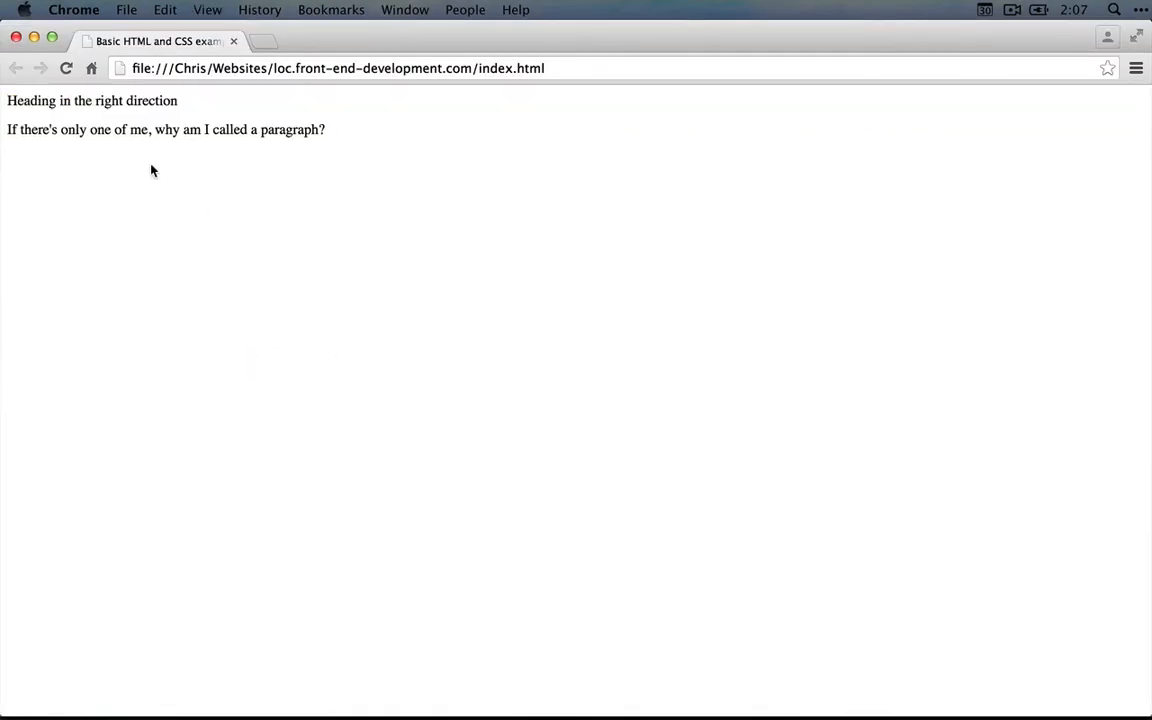